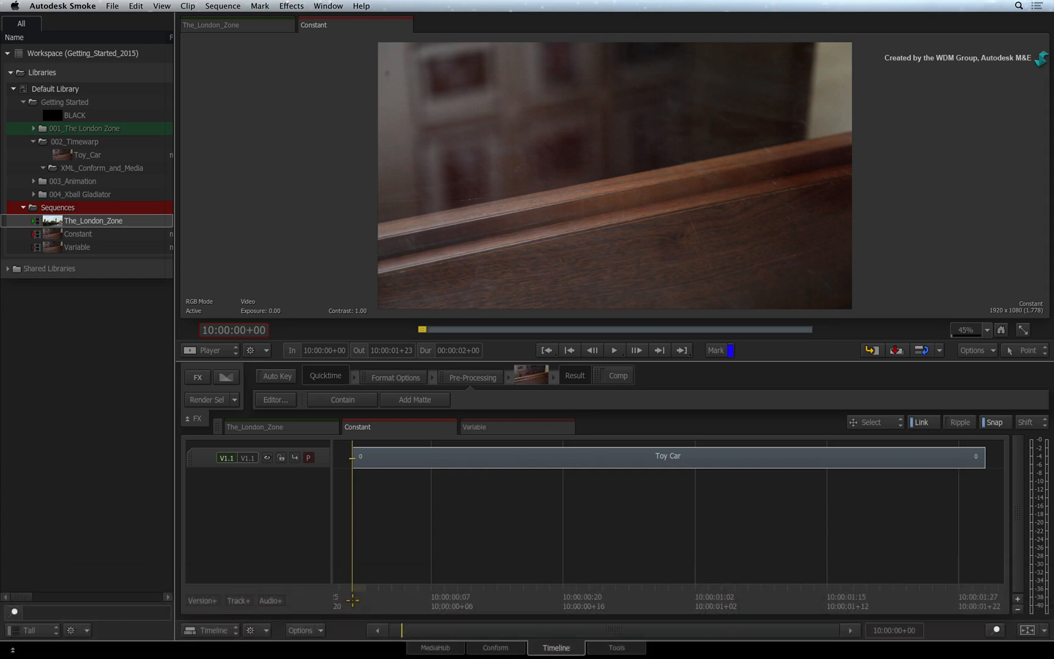
Step: Park the positioner at 10:00:01+00, one second into the Toy Car clip
{"action": "left_click", "coordinate": [615, 350]}
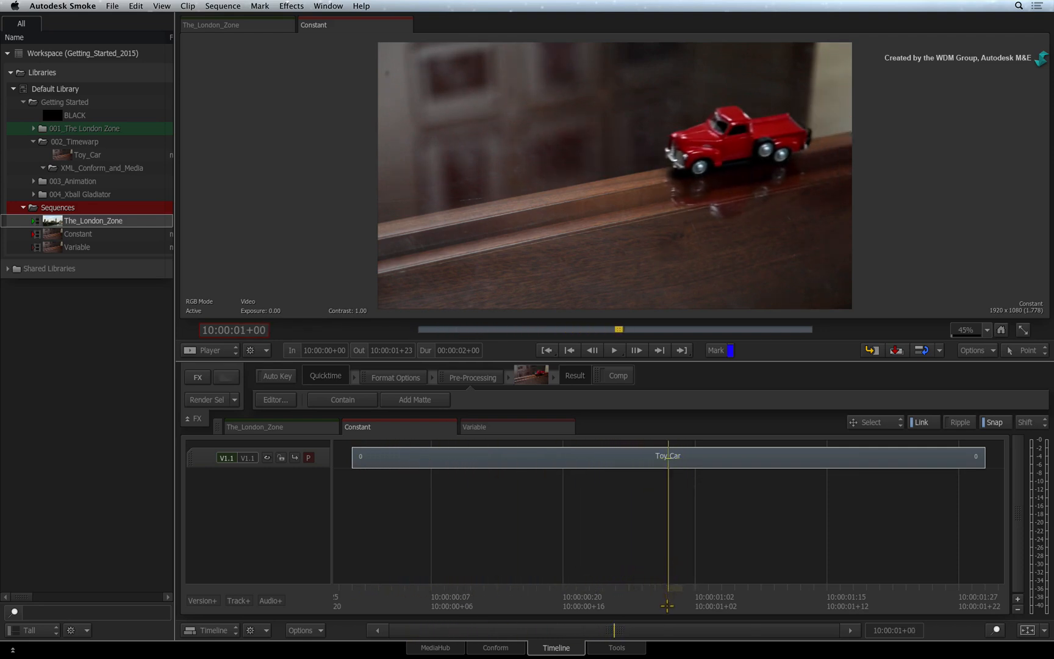
Step: Splice the Toy Car clip at the one-second mark and bring up the second segment's actions
{"action": "key", "text": "ctrl+v"}
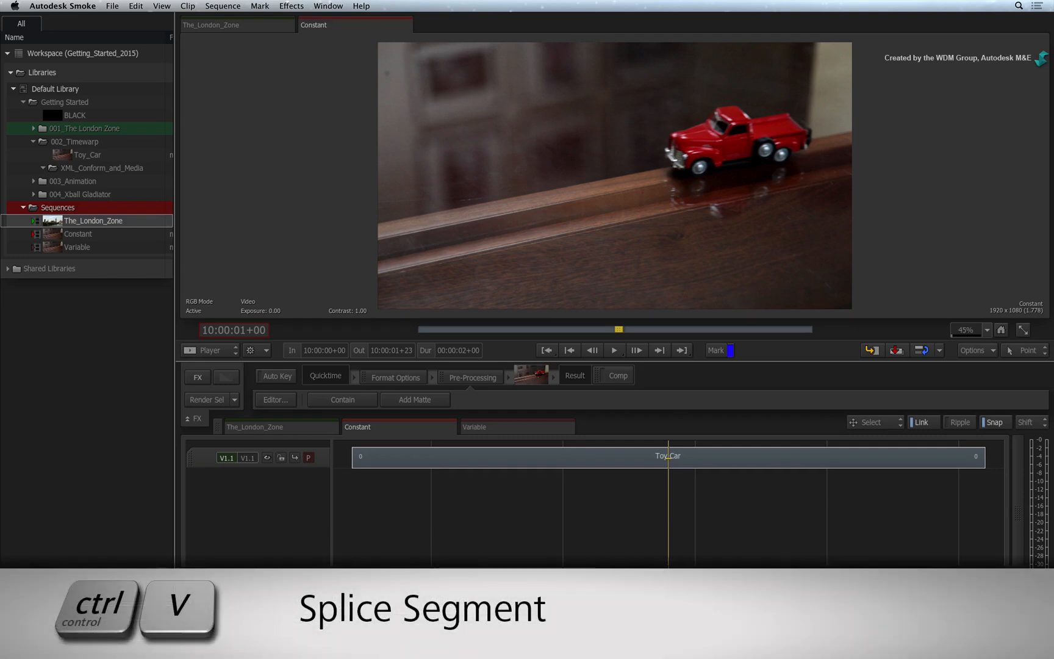
{"action": "key", "text": "ctrl+v"}
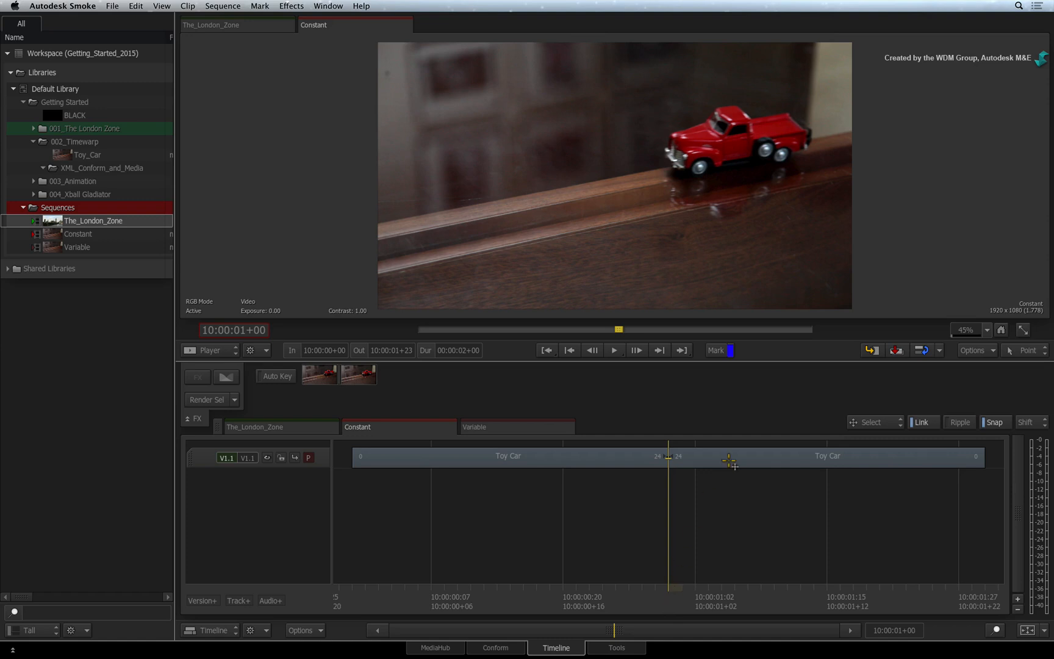
{"action": "right_click", "coordinate": [730, 457]}
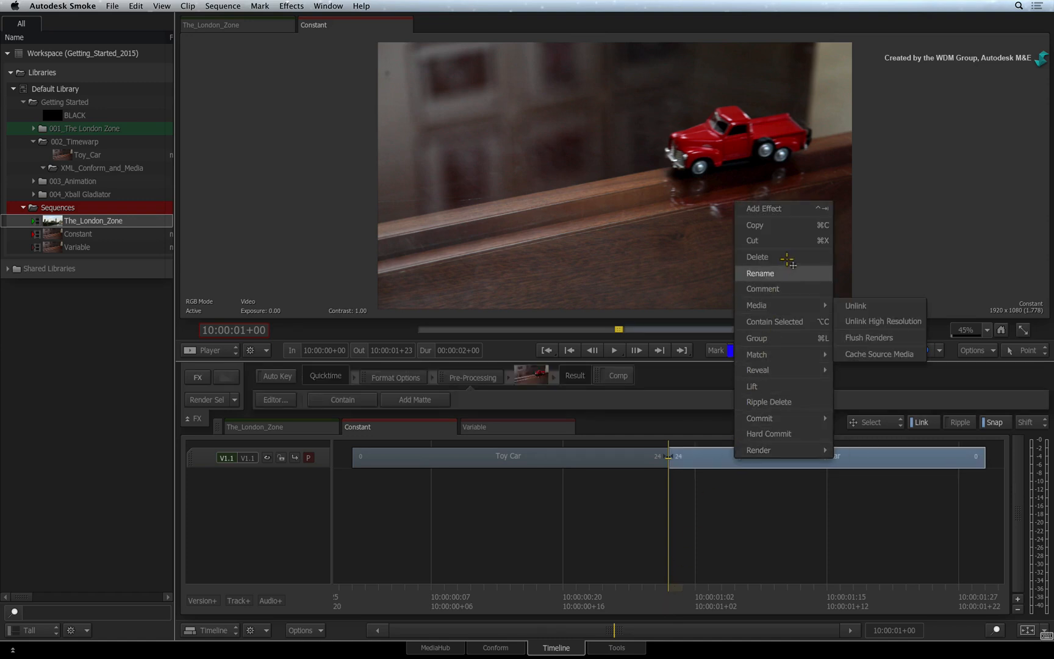
Step: Add a Timewarp effect to the second Toy Car segment
{"action": "left_click", "coordinate": [764, 208]}
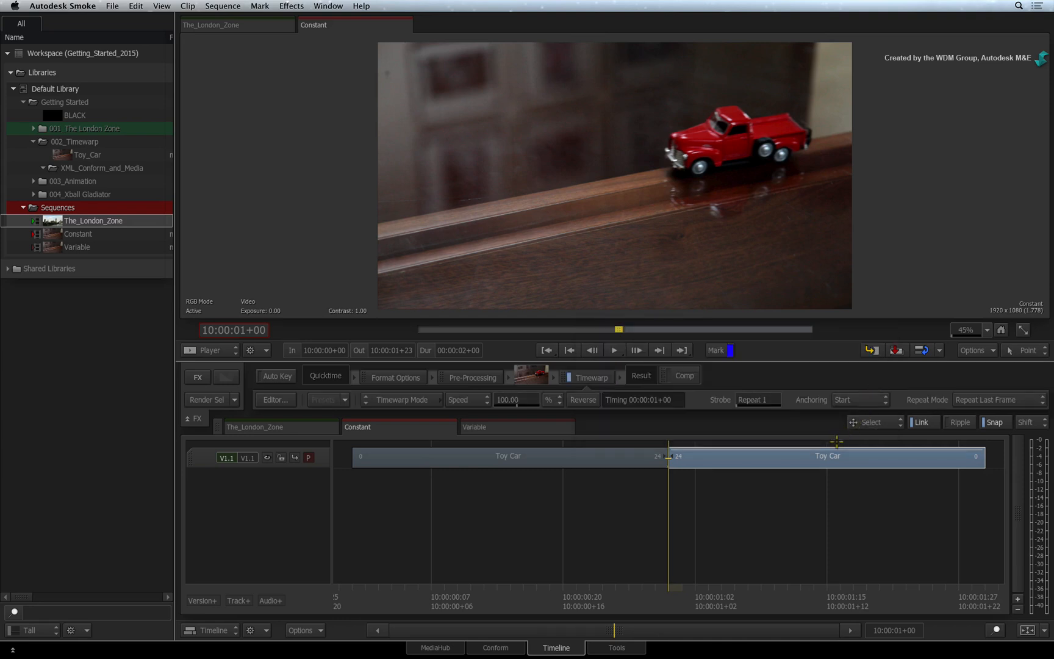
{"action": "mouse_move", "coordinate": [770, 487]}
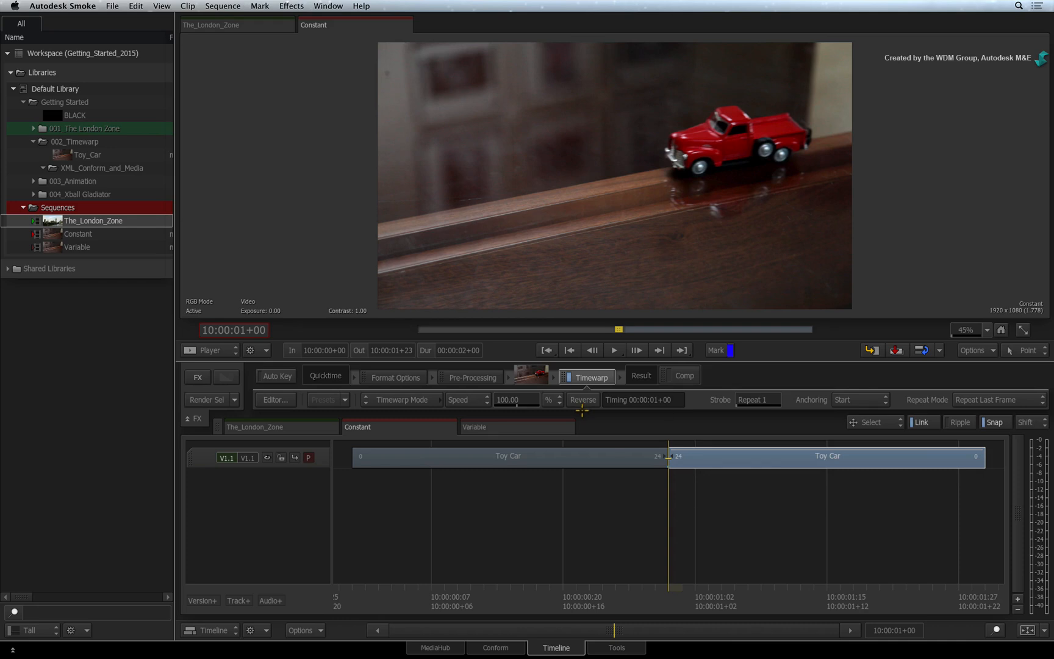
{"action": "mouse_move", "coordinate": [716, 372]}
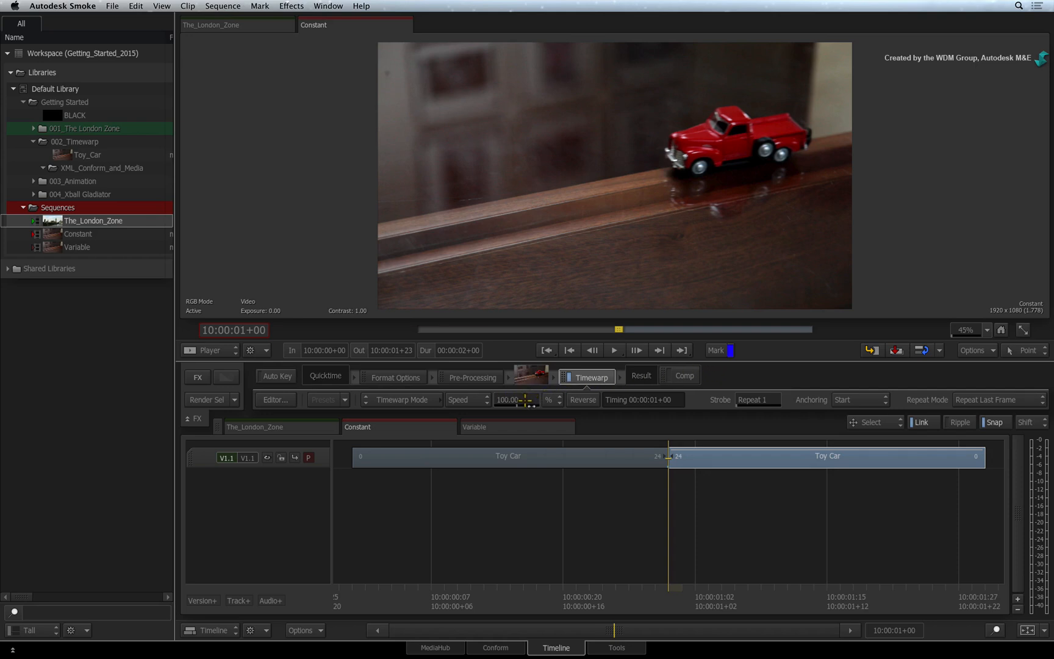
Step: Set the second segment's Timewarp Speed to 25 percent
{"action": "left_click", "coordinate": [510, 400]}
{"action": "type", "text": "25"}
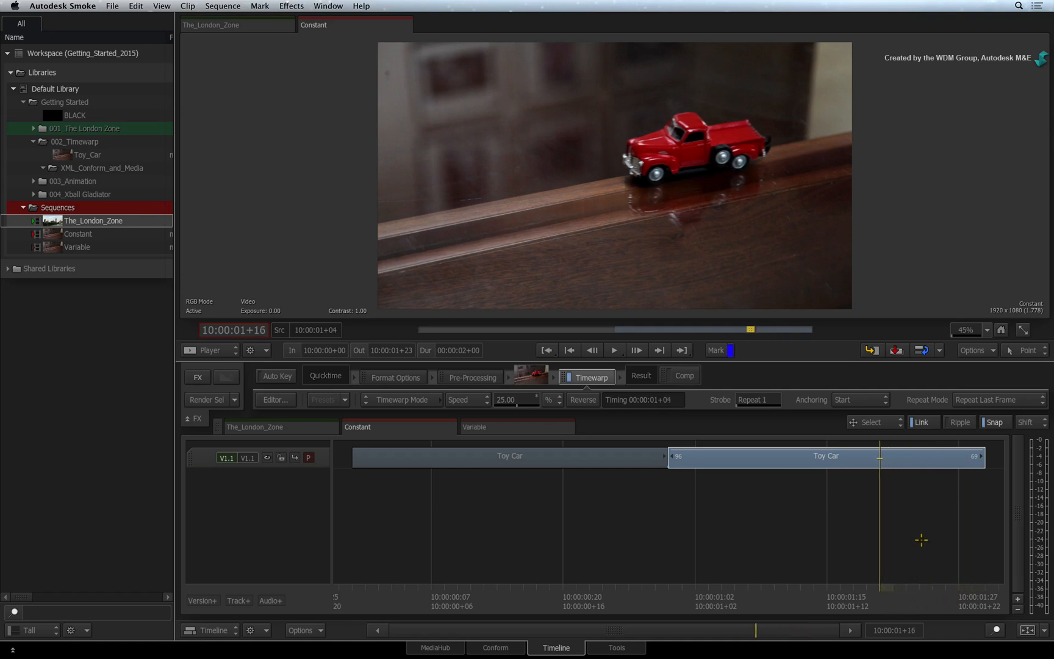
{"action": "mouse_move", "coordinate": [972, 488]}
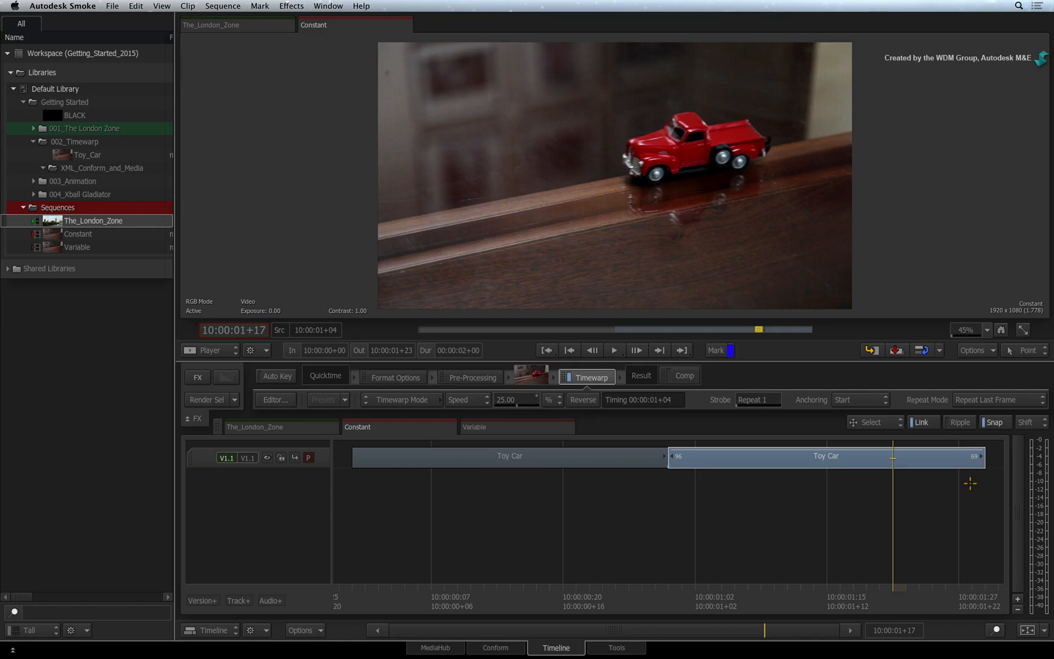
{"action": "mouse_move", "coordinate": [957, 483]}
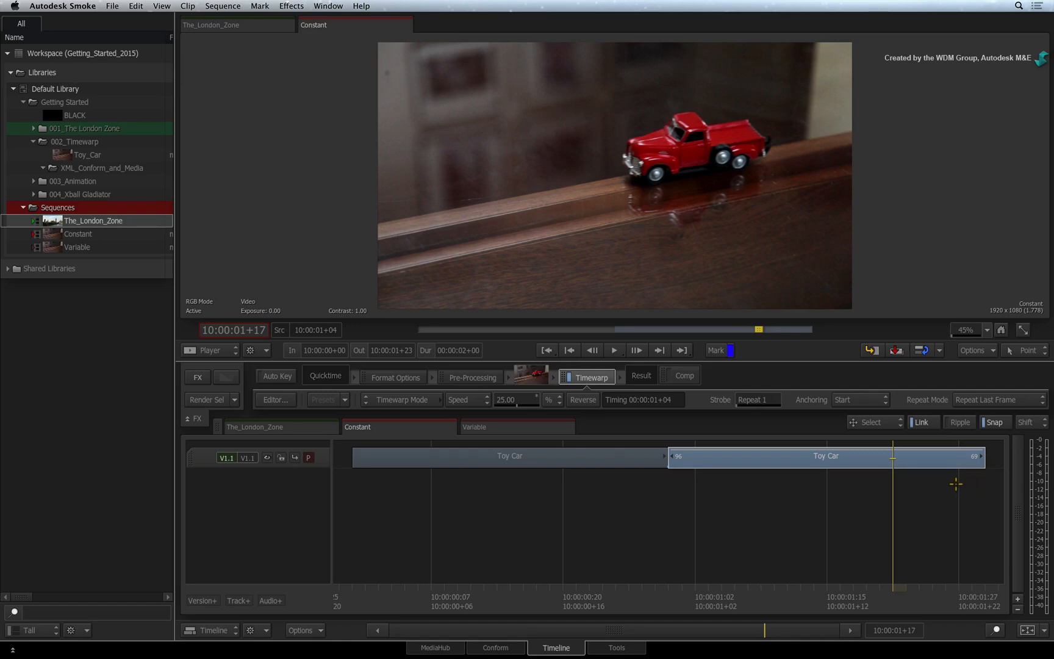
{"action": "mouse_move", "coordinate": [948, 487]}
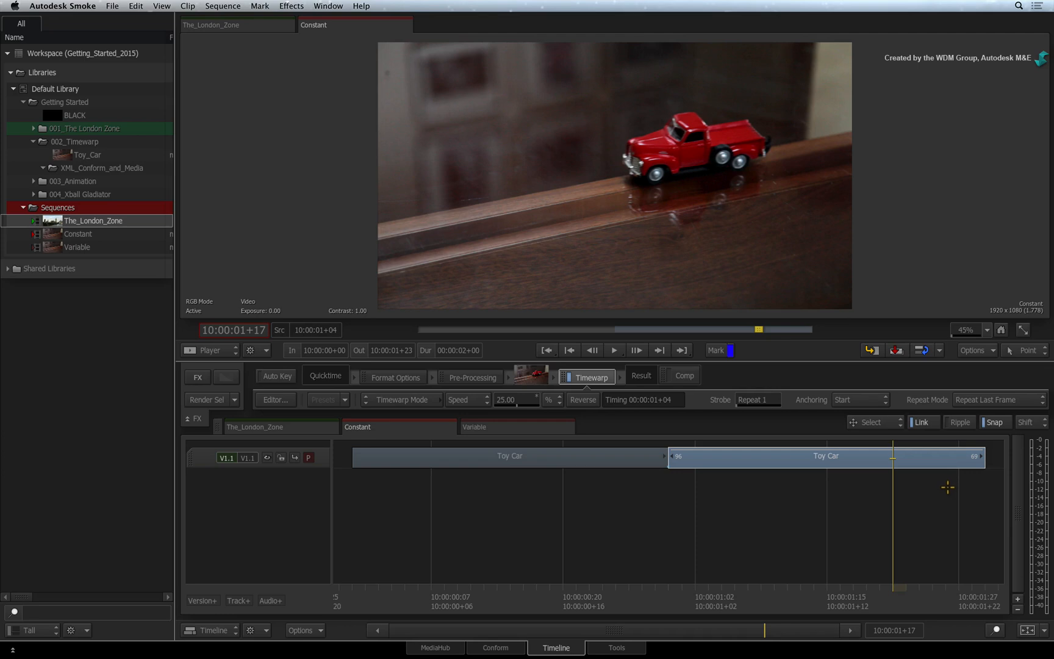
{"action": "mouse_move", "coordinate": [941, 490]}
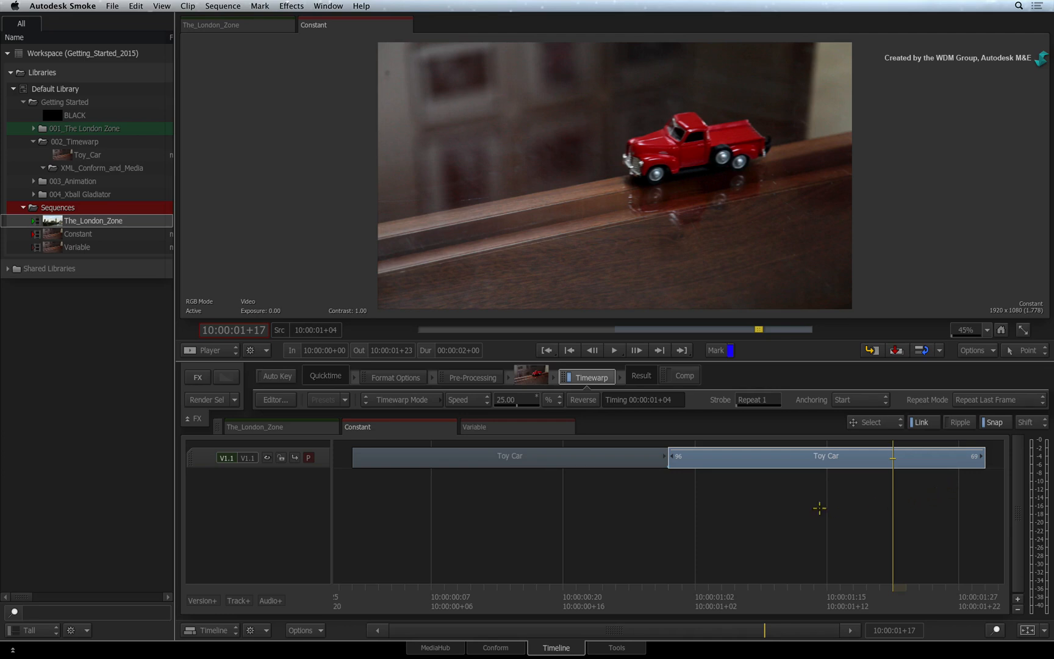
{"action": "mouse_move", "coordinate": [785, 515]}
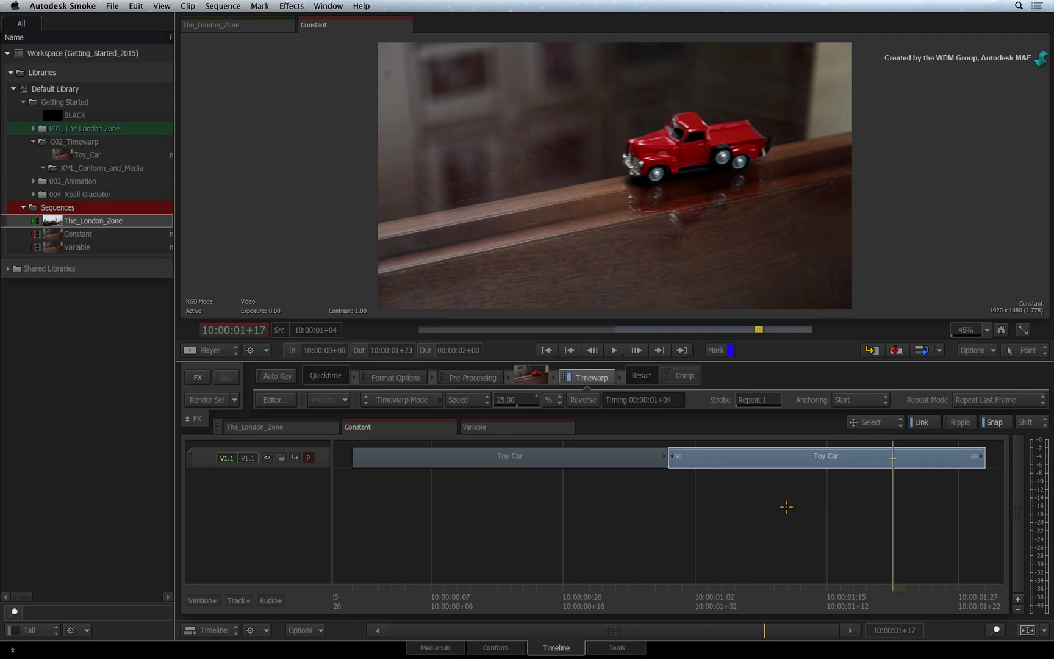
{"action": "mouse_move", "coordinate": [788, 503]}
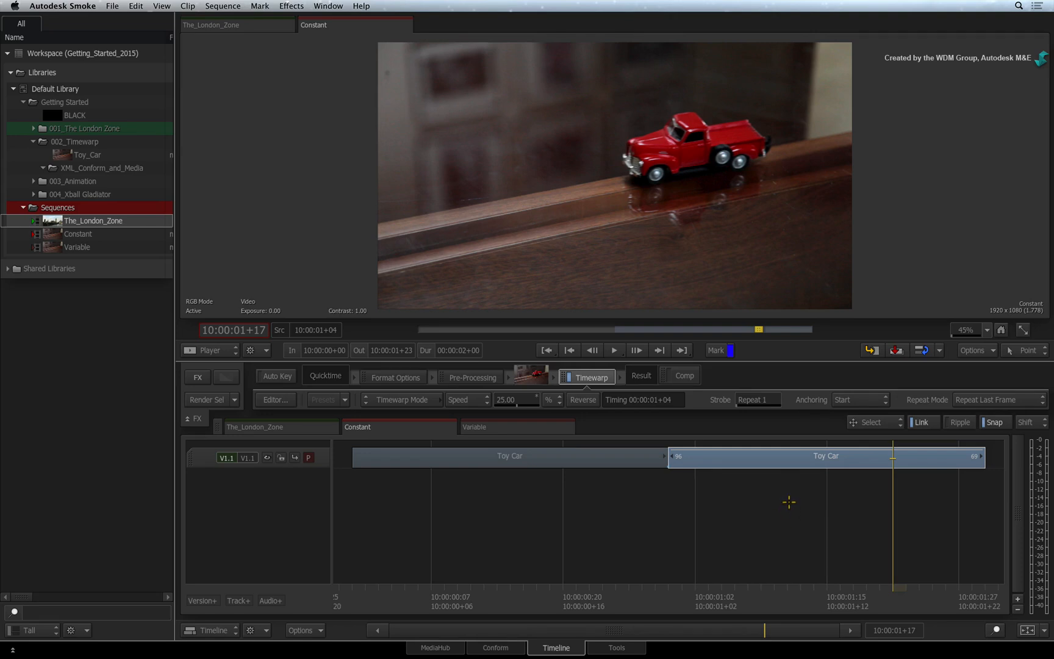
Step: Undo the speed change so the Timewarp reads 100 percent again
{"action": "key", "text": "cmd+z"}
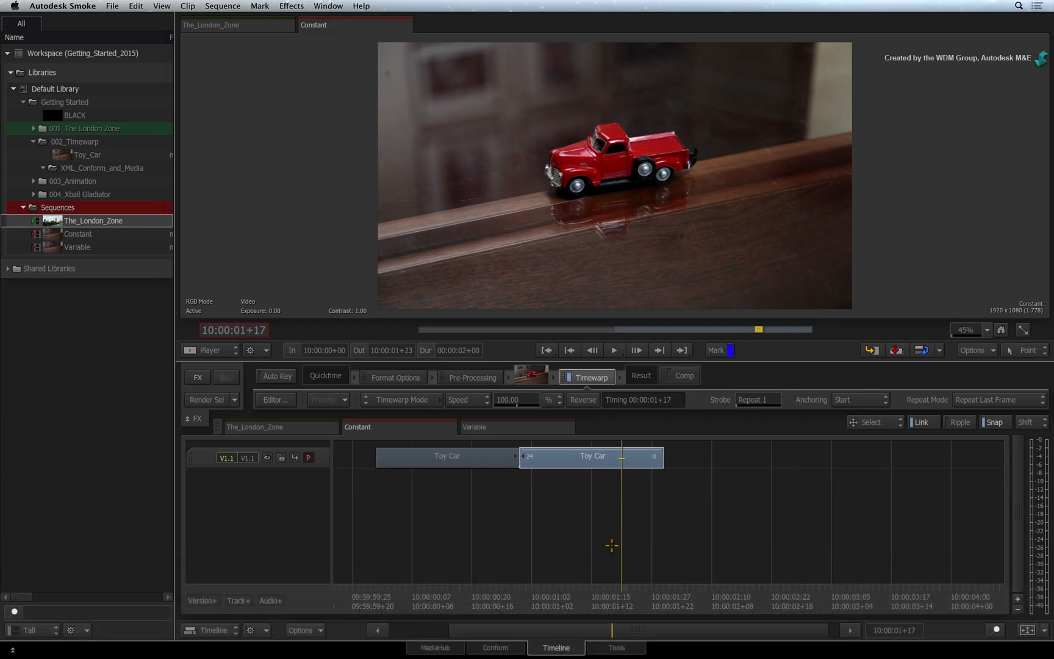
{"action": "mouse_move", "coordinate": [604, 547]}
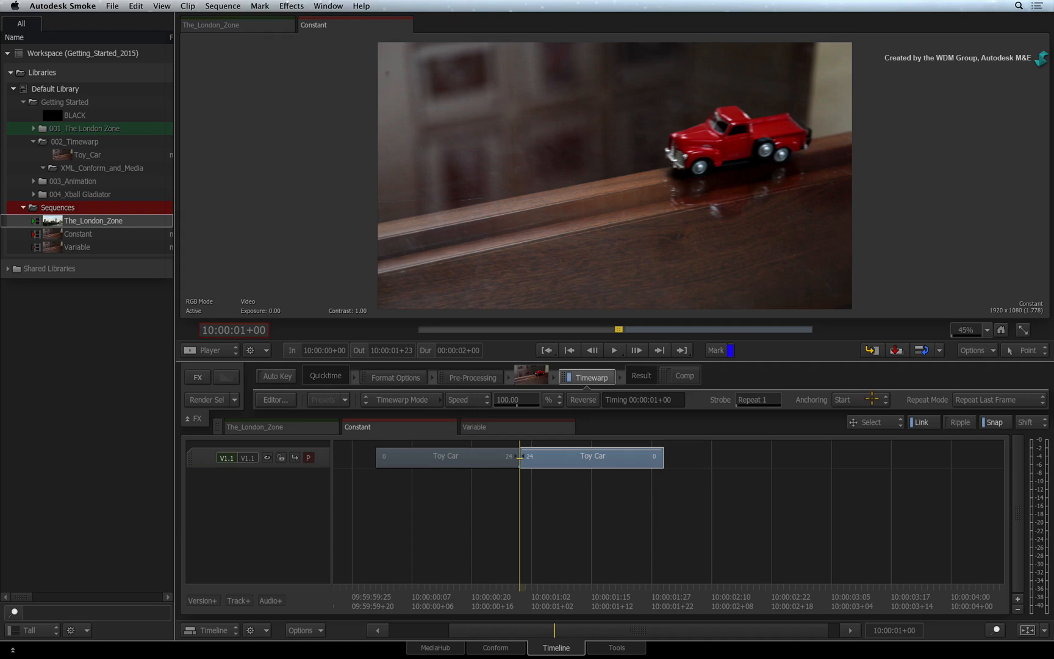
Step: Set the Timewarp Anchoring to Start and End
{"action": "left_click", "coordinate": [861, 400]}
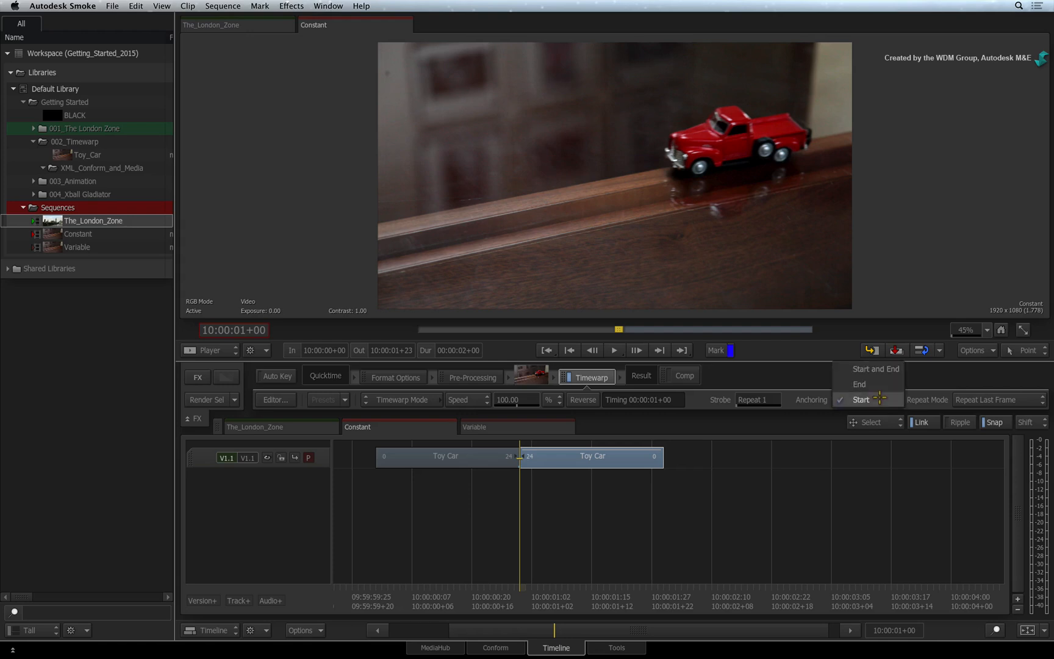
{"action": "mouse_move", "coordinate": [884, 368]}
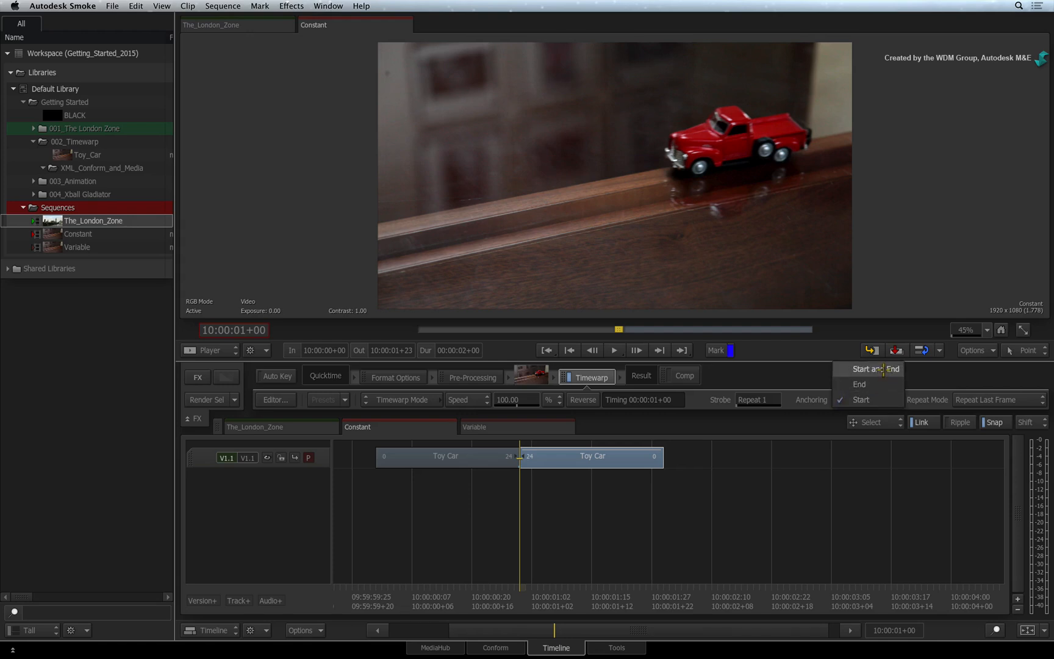
{"action": "left_click", "coordinate": [874, 368]}
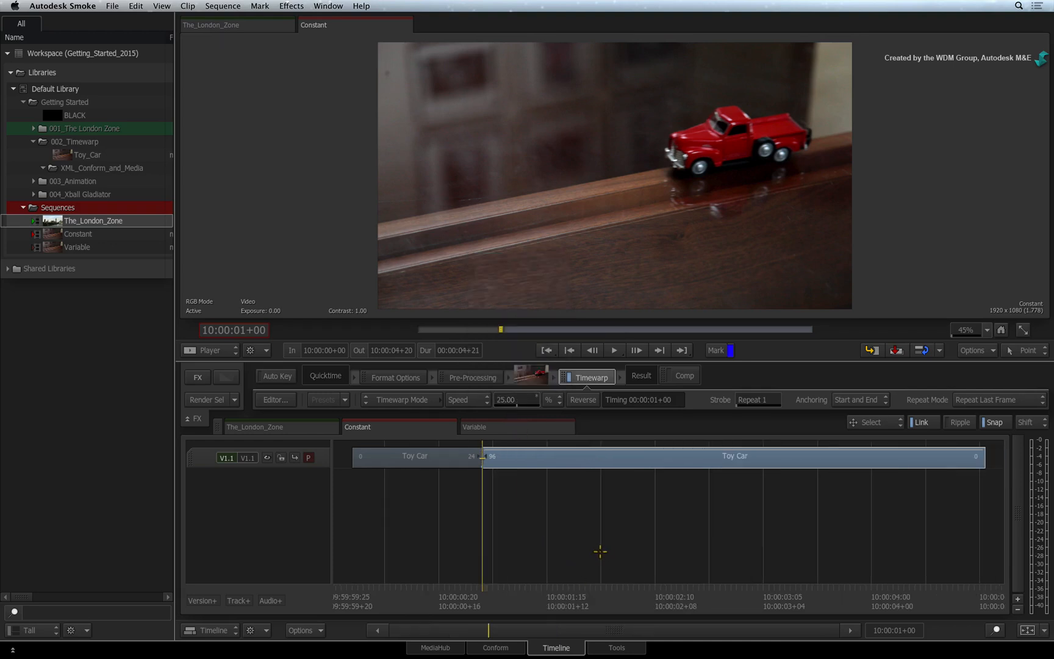
{"action": "mouse_move", "coordinate": [578, 559]}
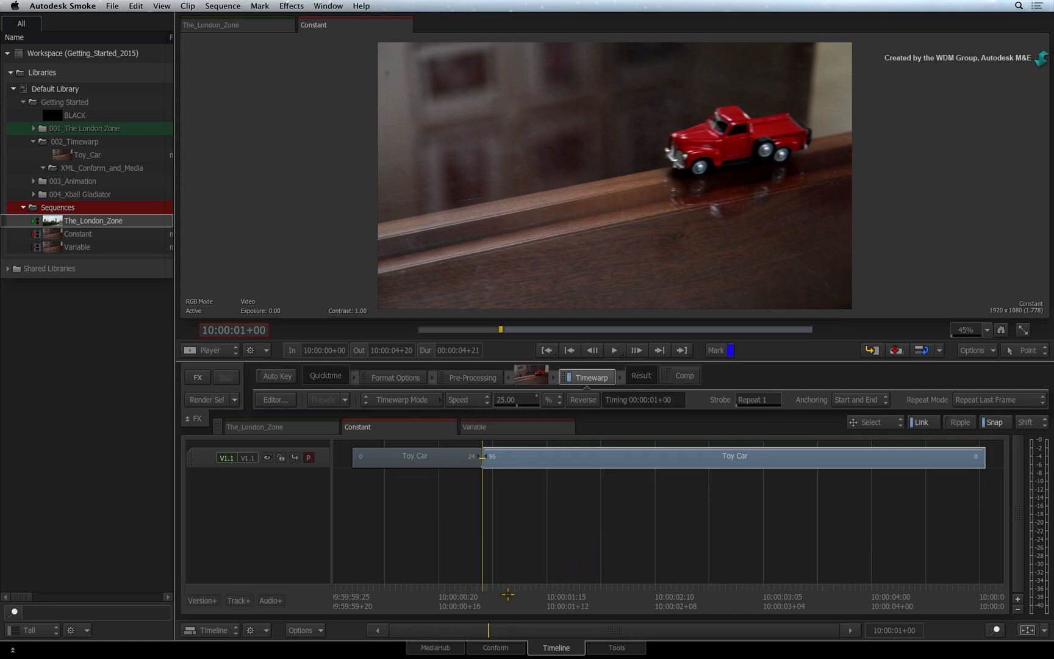
{"action": "key", "text": "r"}
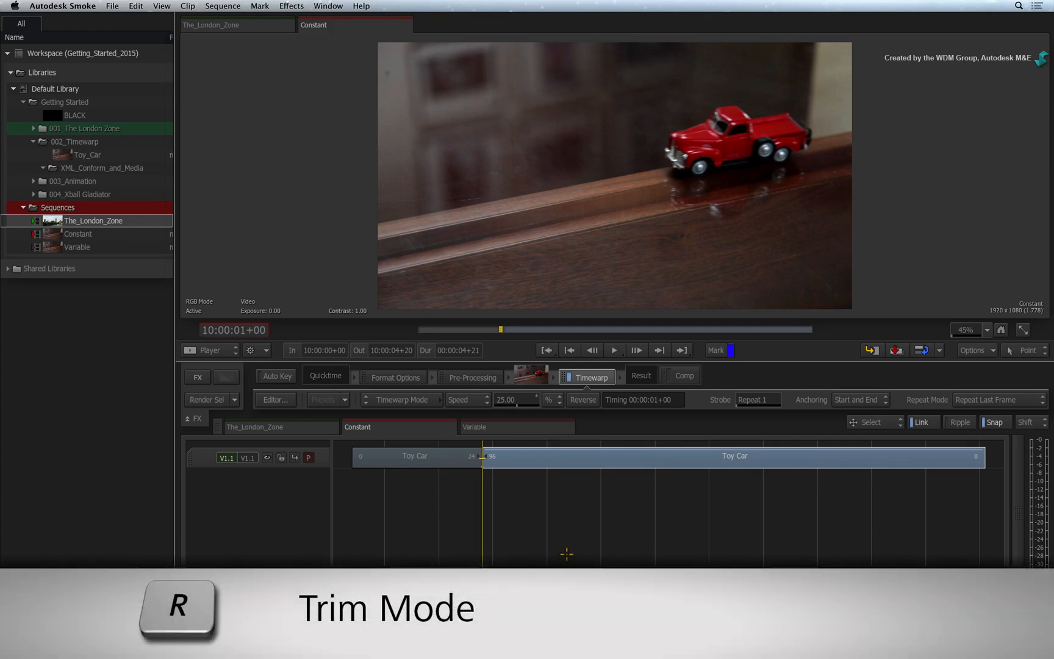
{"action": "key", "text": "r"}
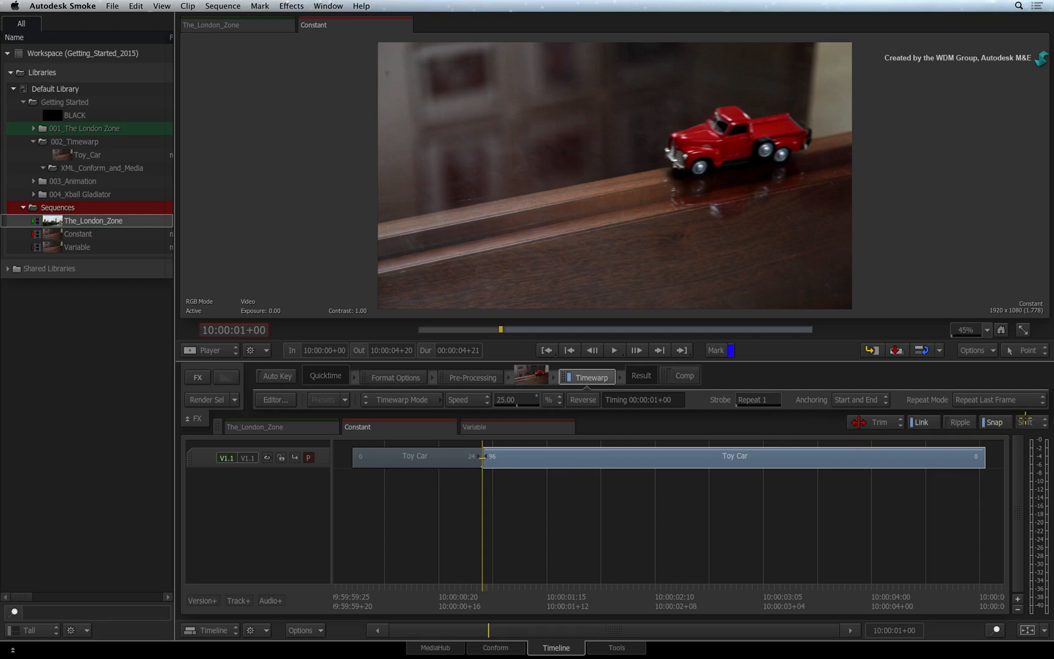
{"action": "left_click", "coordinate": [1025, 422]}
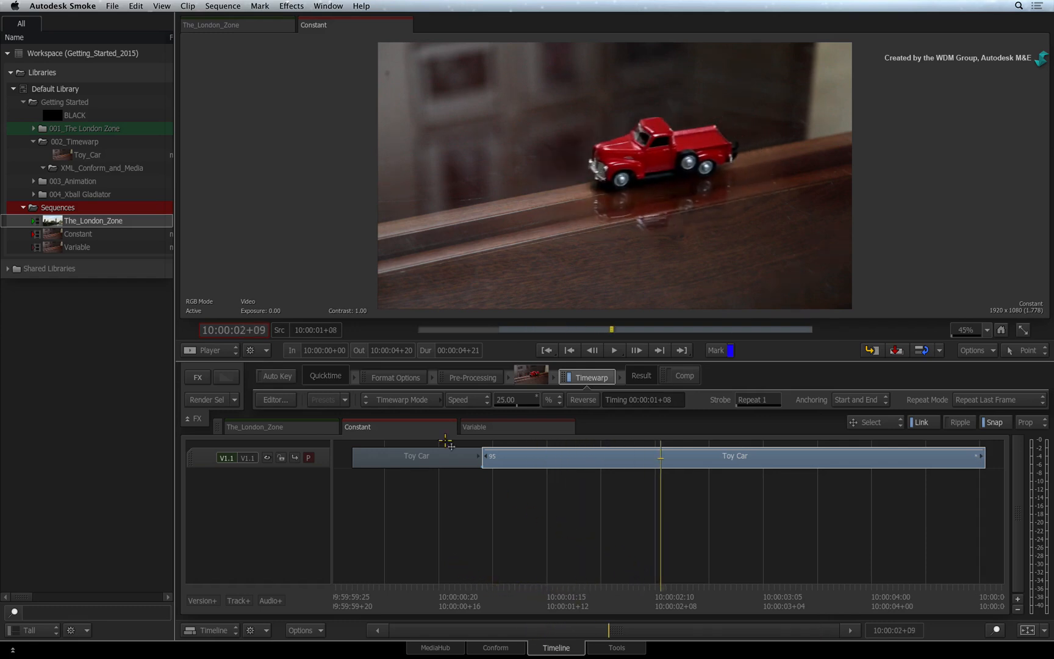
Step: Switch the Timewarp to Frame Interpolation with Amount 5 and Motion-based interpolation
{"action": "left_click", "coordinate": [403, 400]}
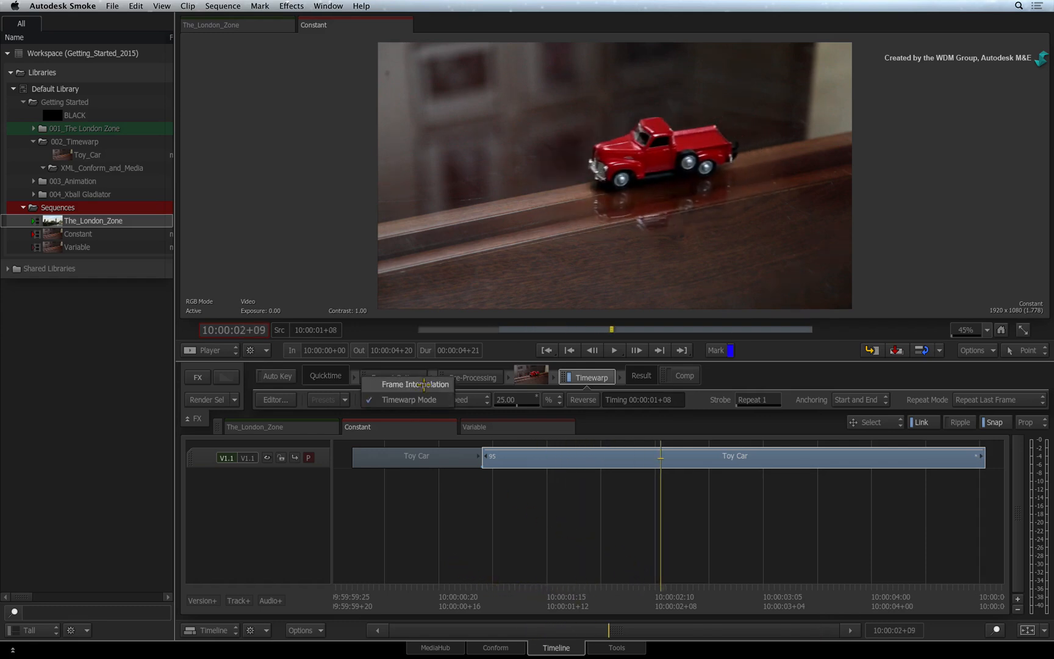
{"action": "left_click", "coordinate": [415, 384]}
{"action": "type", "text": "5"}
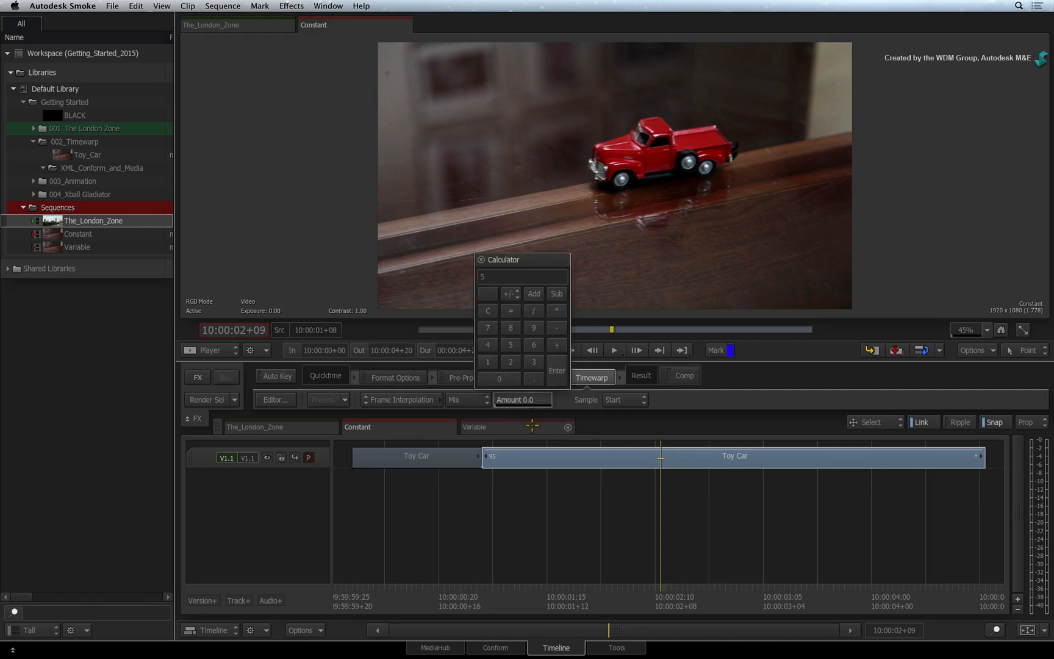
{"action": "left_click", "coordinate": [556, 371]}
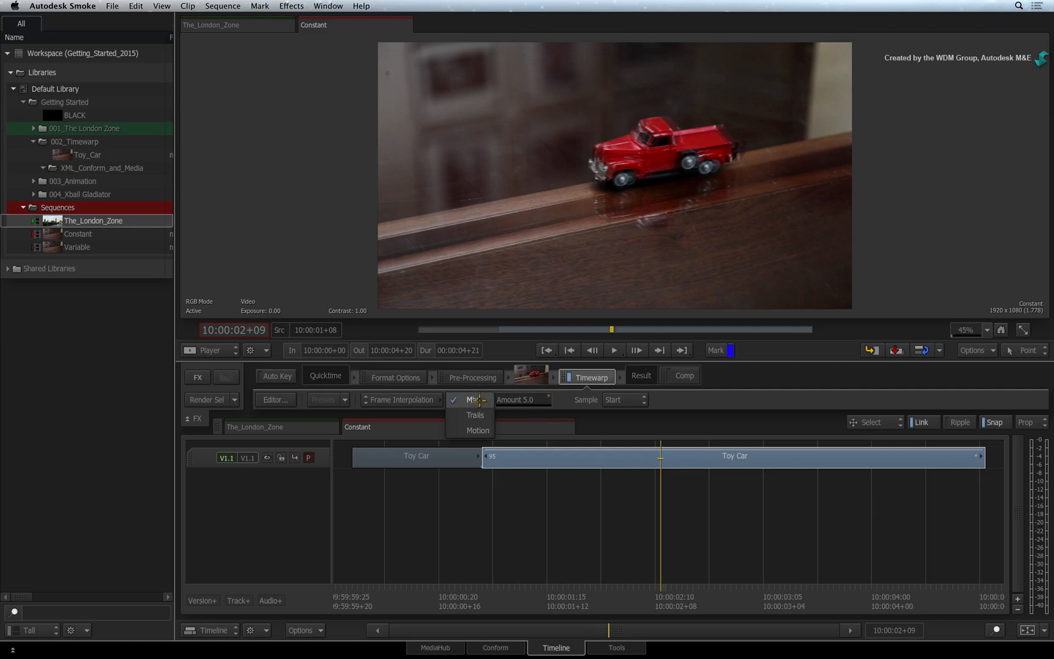
{"action": "left_click", "coordinate": [479, 430]}
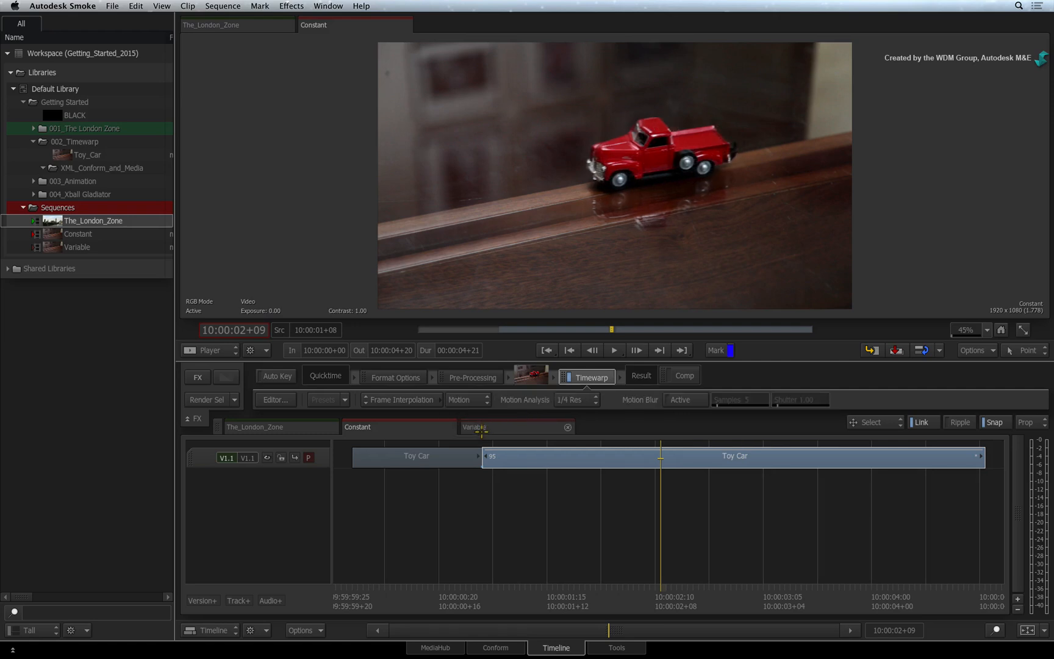
{"action": "mouse_move", "coordinate": [541, 464]}
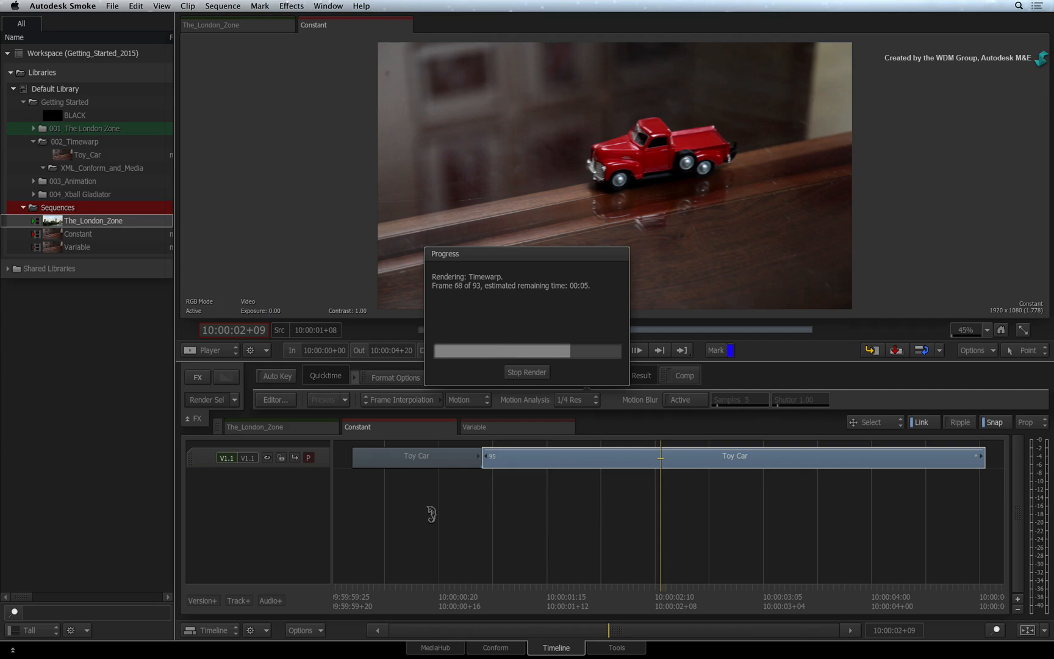
{"action": "mouse_move", "coordinate": [521, 465]}
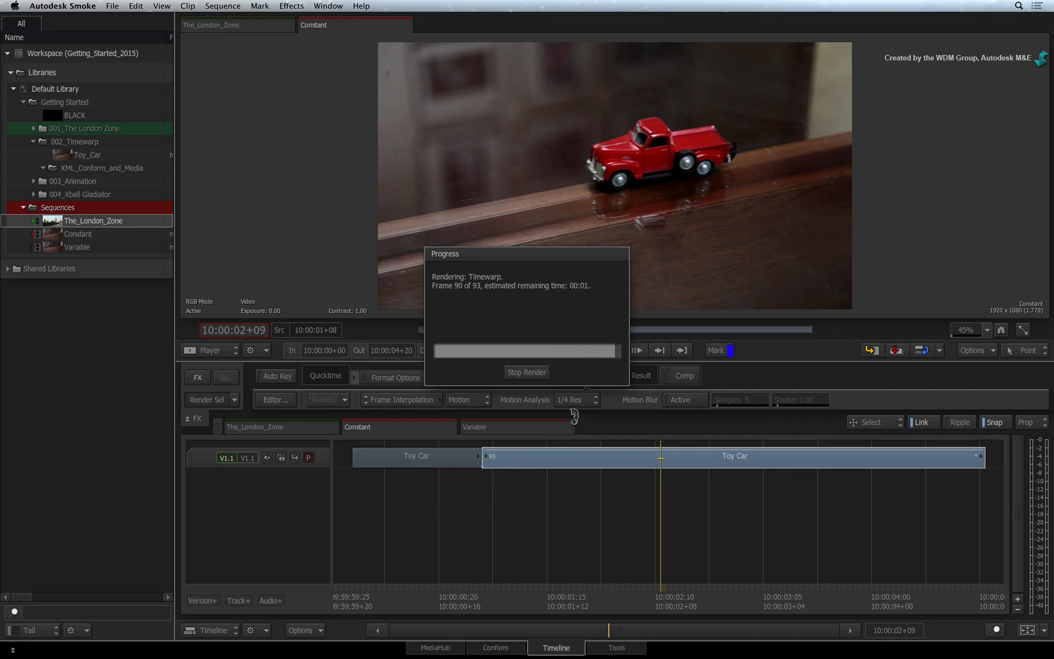
Step: Render the motion-interpolated Timewarp and play the slowed Toy Car sequence to its end
{"action": "left_click", "coordinate": [527, 372]}
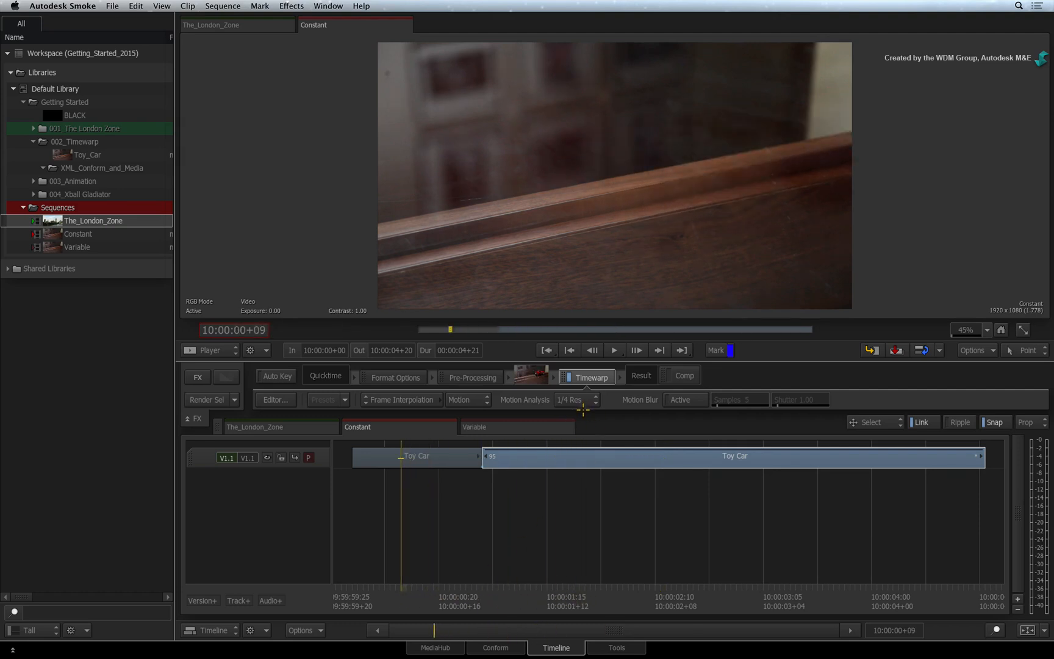
{"action": "left_click", "coordinate": [614, 350]}
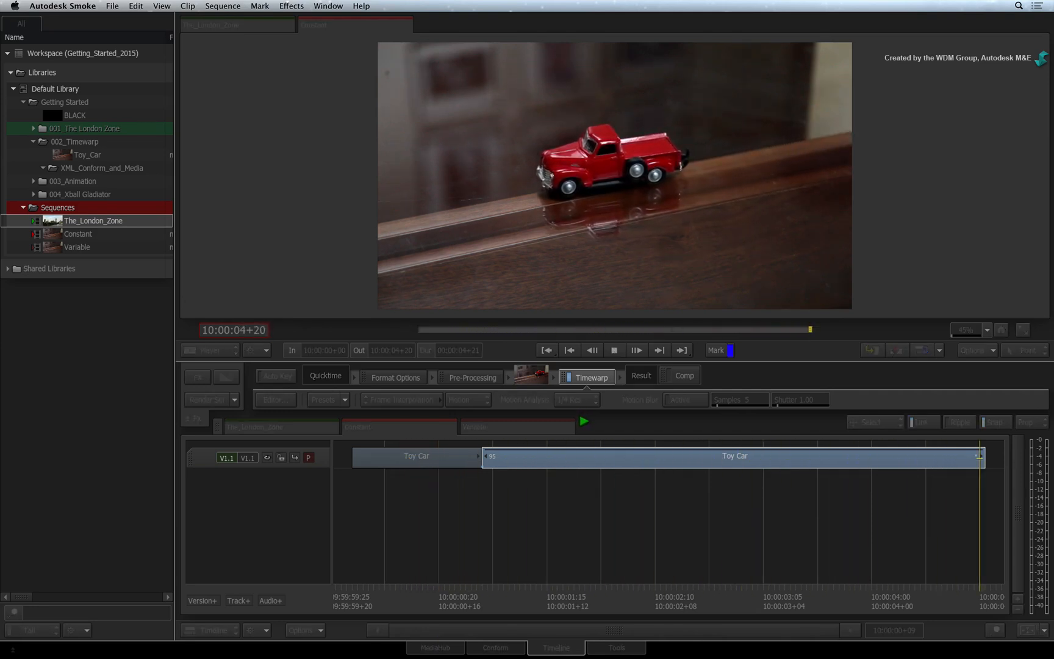
{"action": "left_click", "coordinate": [315, 26]}
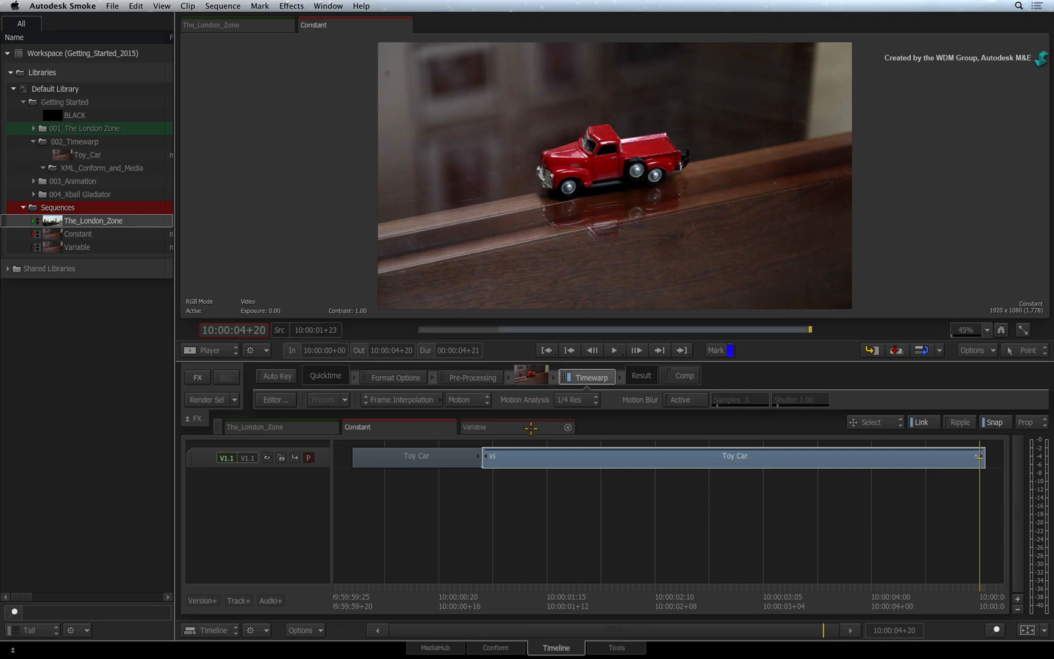
Step: Switch to the Variable sequence and add a Time Warp video effect to its Toy Car clip
{"action": "left_click", "coordinate": [475, 427]}
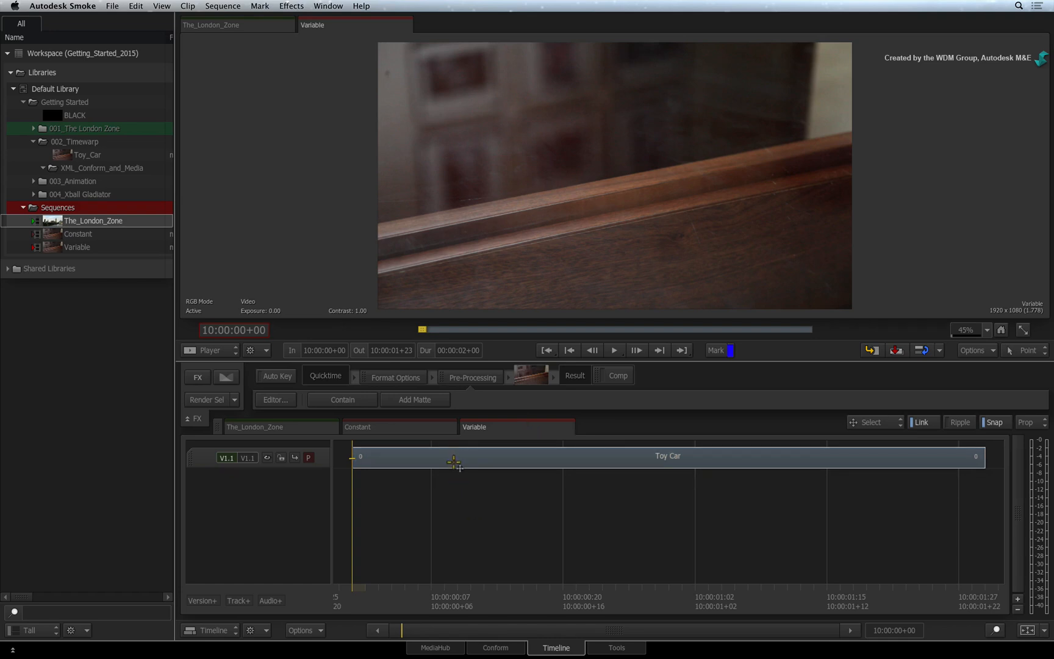
{"action": "mouse_move", "coordinate": [475, 491]}
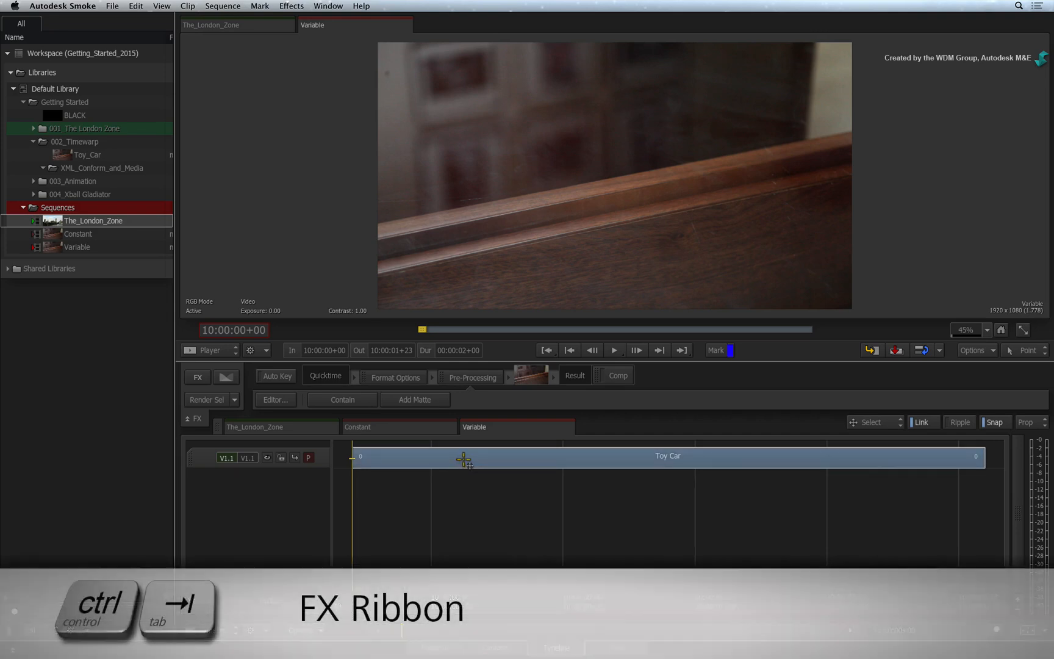
{"action": "left_click", "coordinate": [463, 463]}
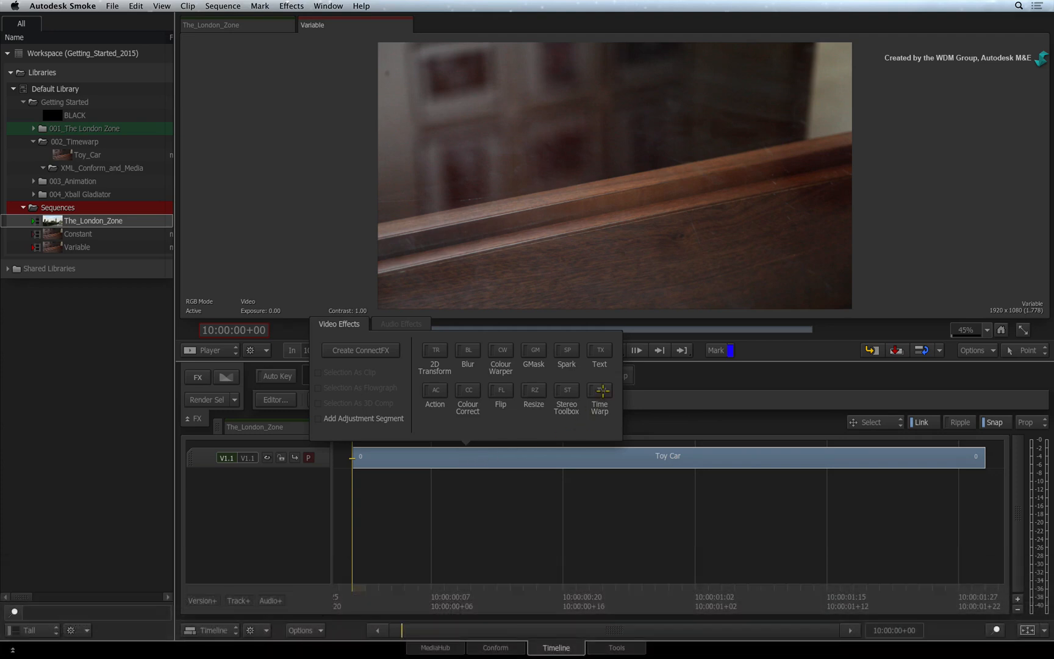
{"action": "left_click", "coordinate": [599, 394]}
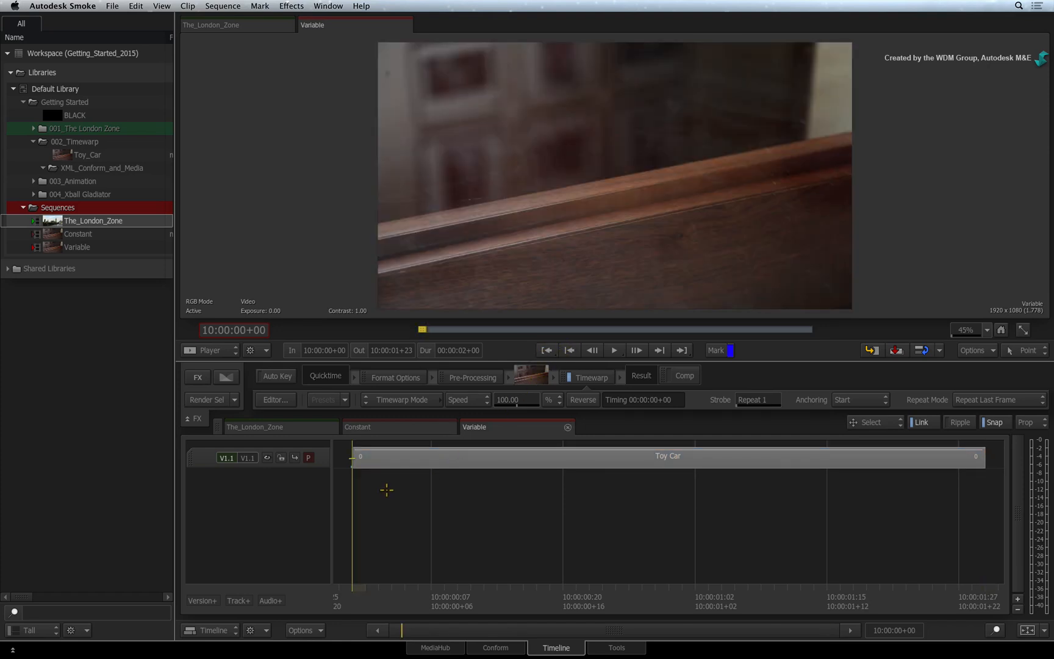
Step: Enable Auto Key and select the Speed field at the first frame, still 100 percent
{"action": "left_click", "coordinate": [277, 376]}
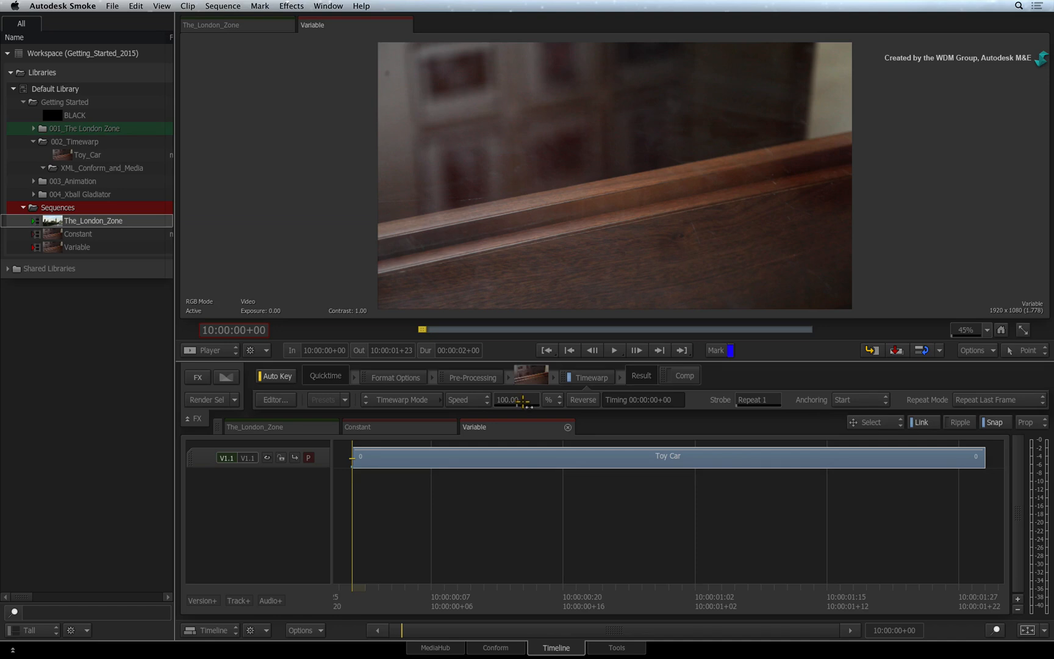
{"action": "left_click", "coordinate": [524, 401]}
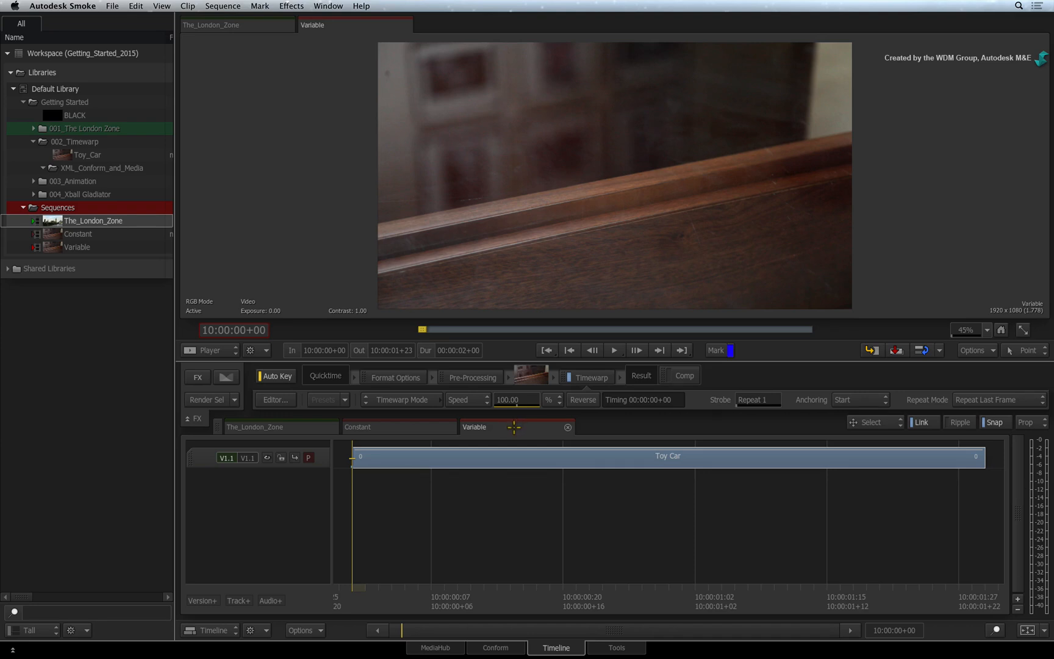
{"action": "mouse_move", "coordinate": [361, 607]}
{"action": "type", "text": "200"}
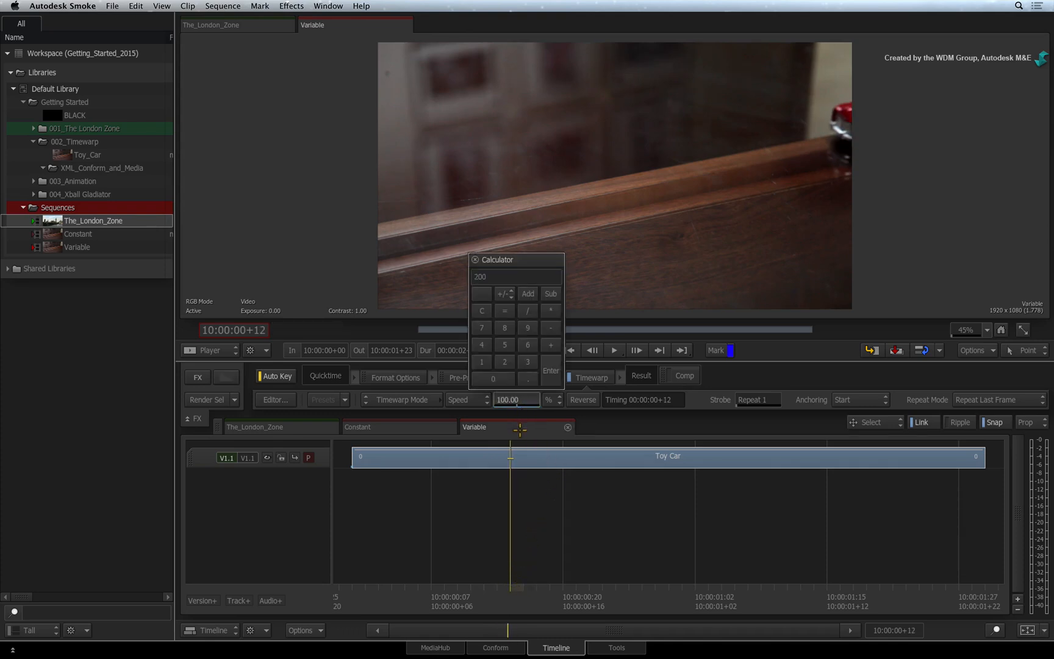
Step: Confirm 200% speed at frame 12, scrub the result and return to the first frame
{"action": "left_click", "coordinate": [552, 371]}
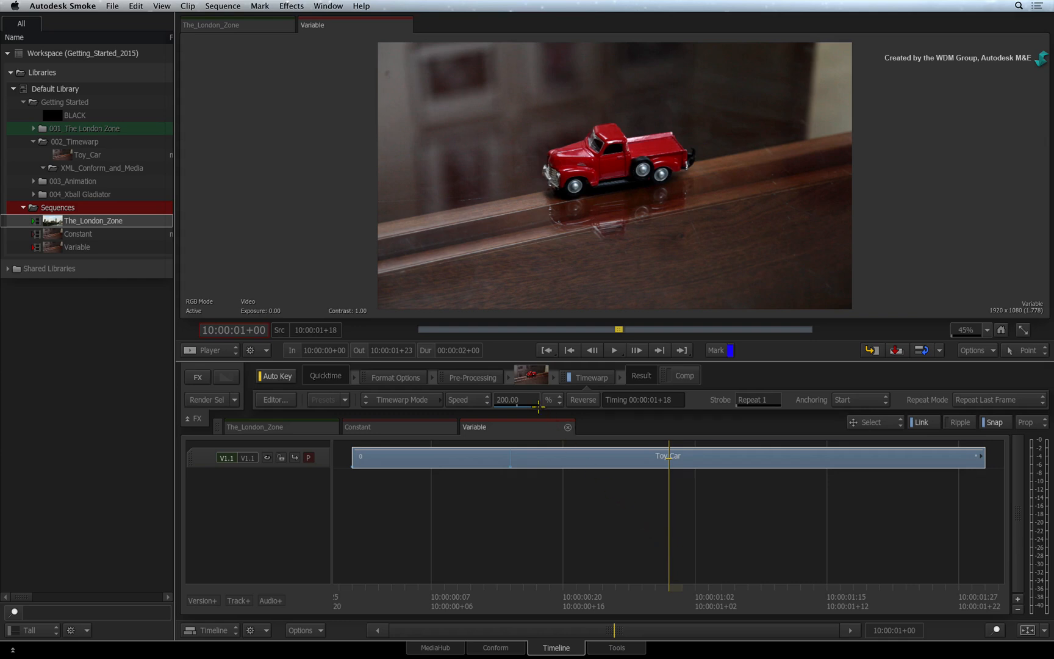
{"action": "right_click", "coordinate": [515, 401]}
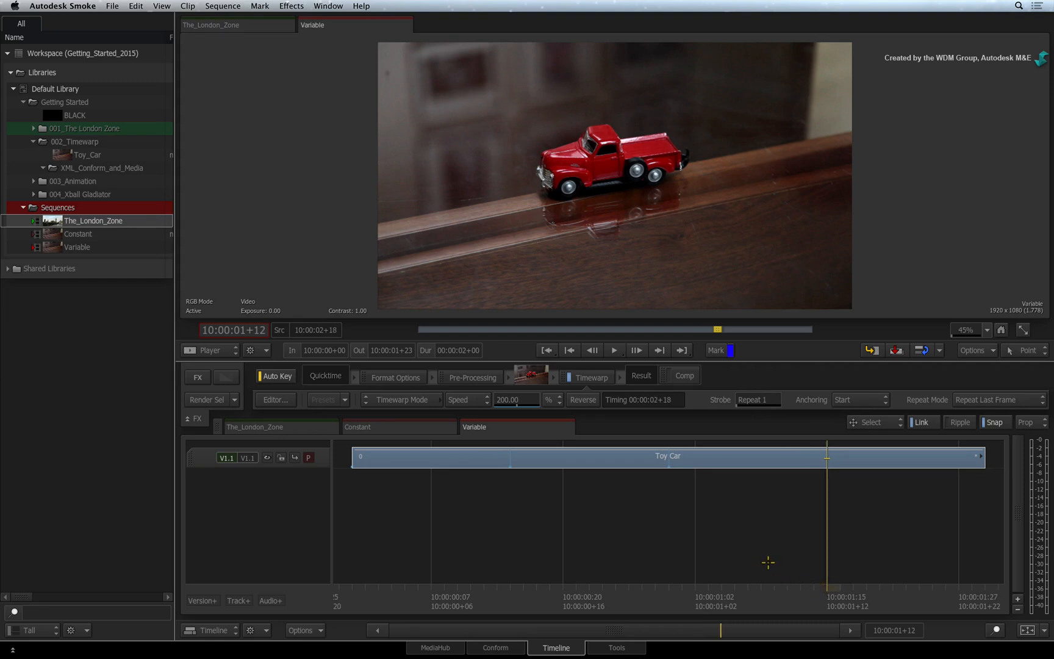
{"action": "left_click", "coordinate": [515, 400]}
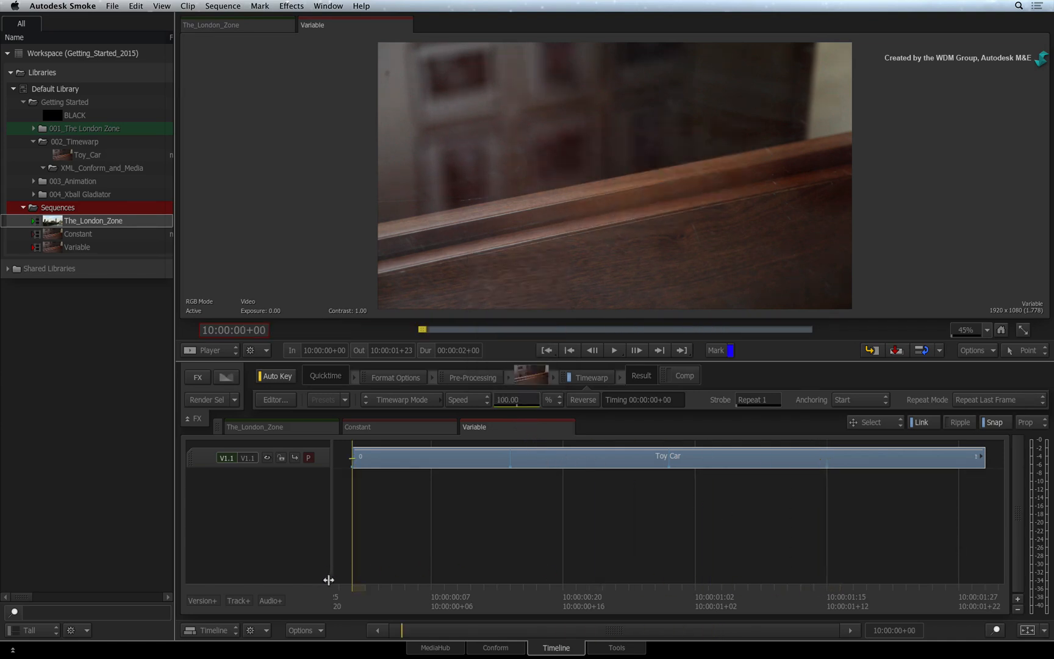
Step: Set -300% speed at the last frame with Frame Interpolation, then play the speed ramp
{"action": "left_click", "coordinate": [613, 350]}
{"action": "type", "text": "-300"}
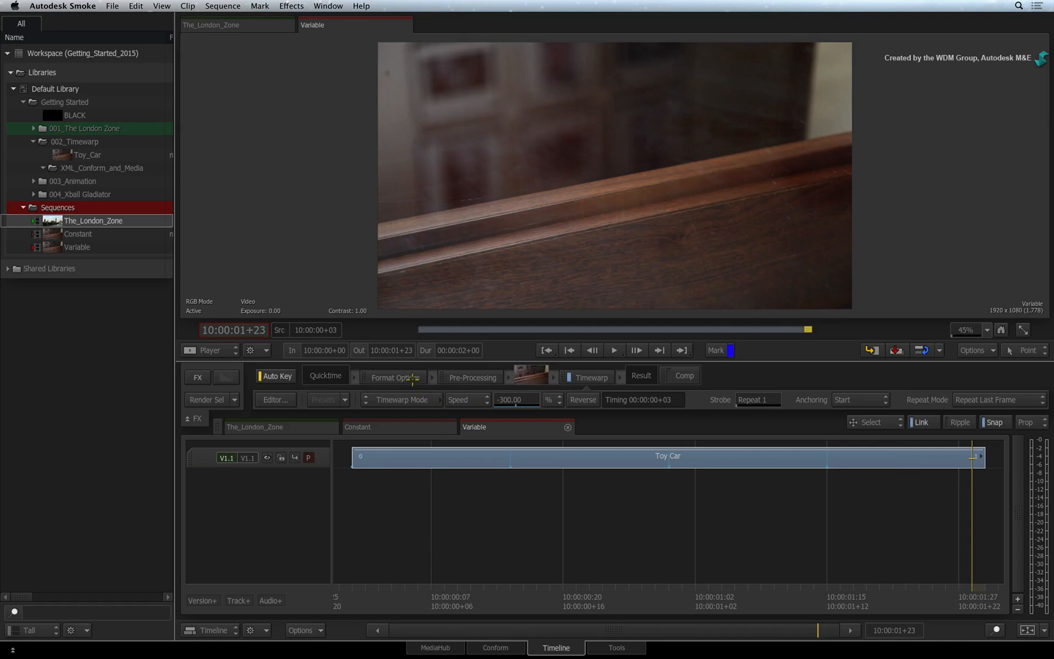
{"action": "left_click", "coordinate": [401, 400]}
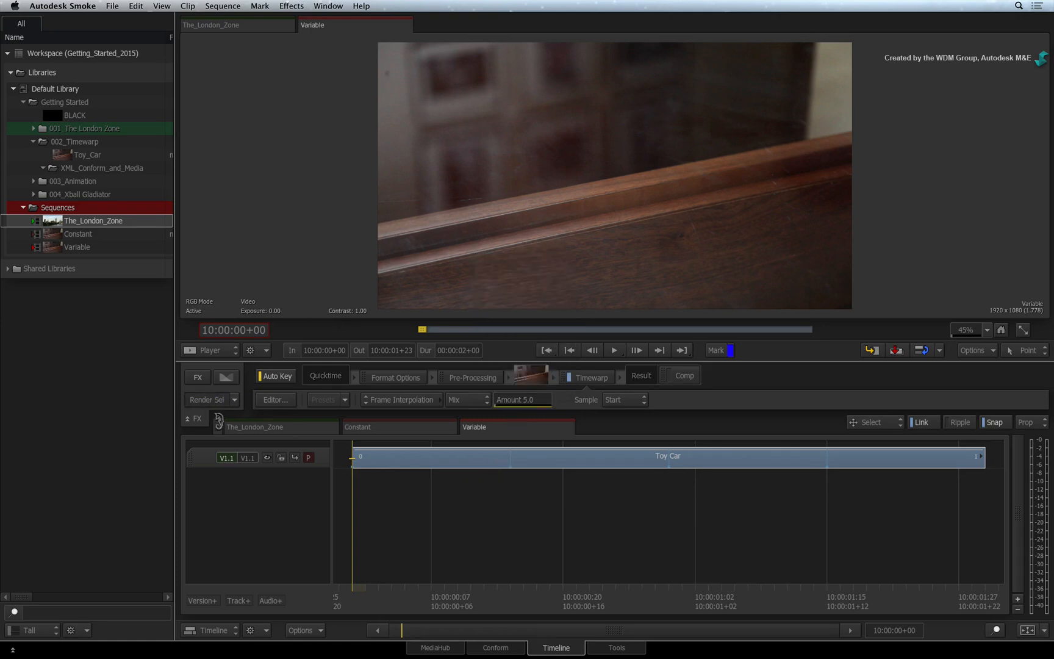
{"action": "left_click", "coordinate": [614, 350]}
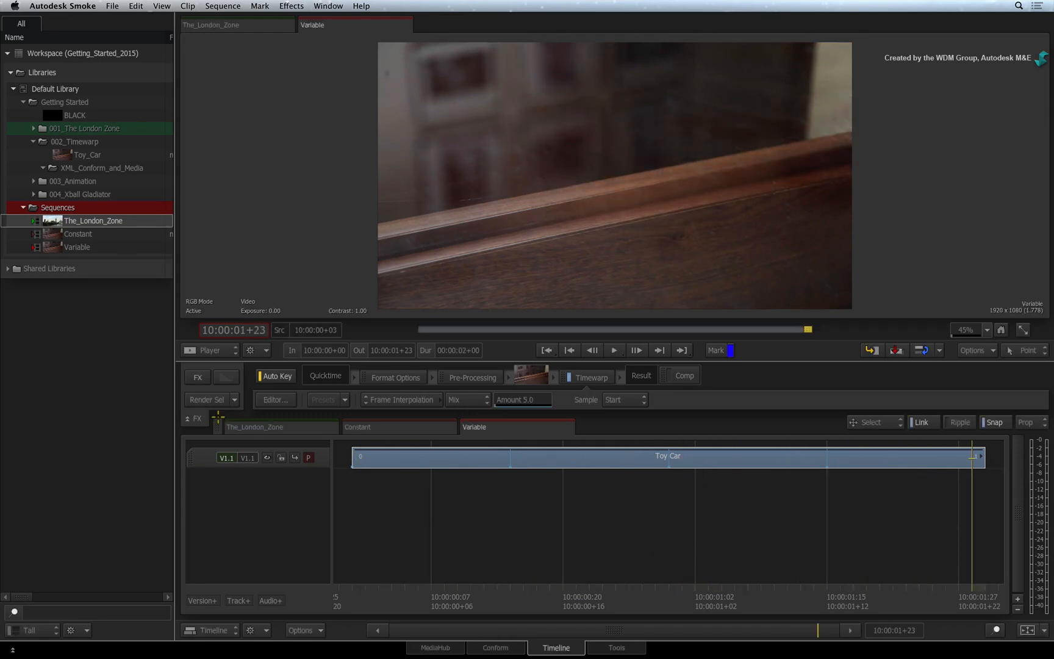
{"action": "left_click", "coordinate": [614, 350]}
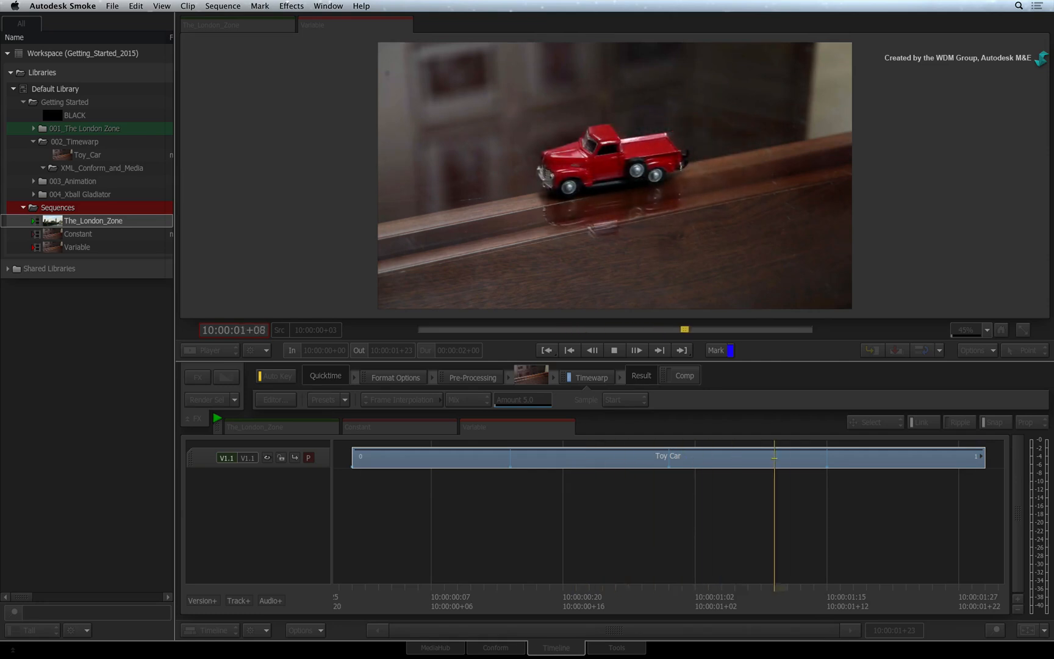